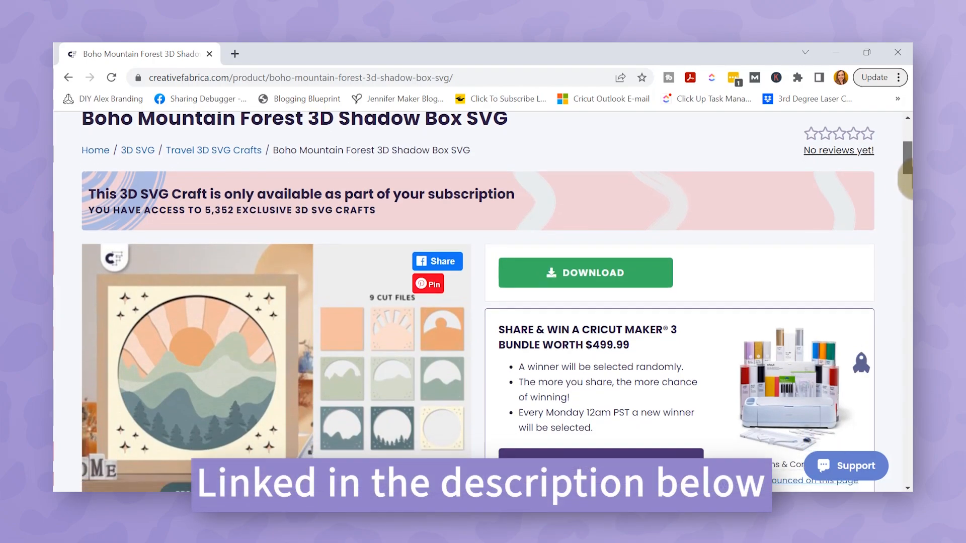
# - Add the nine uploaded mountain shadow box layers from Recent Uploads to the canvas
pyautogui.scroll(-3)
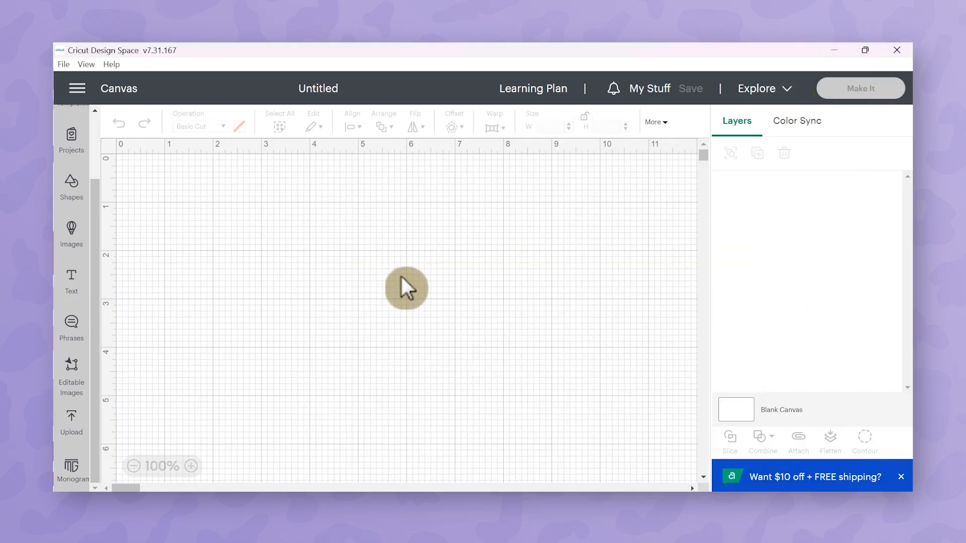
pyautogui.moveTo(548, 339)
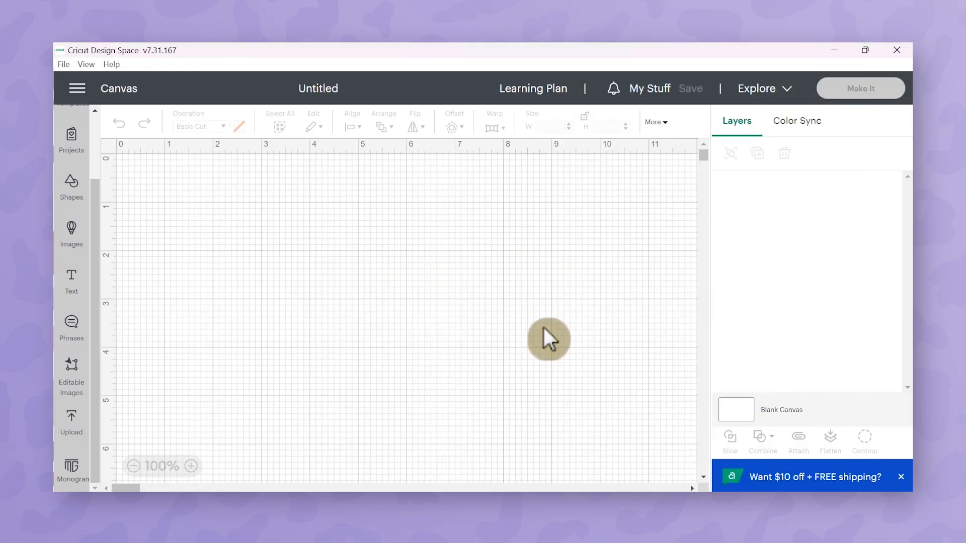
pyautogui.moveTo(595, 326)
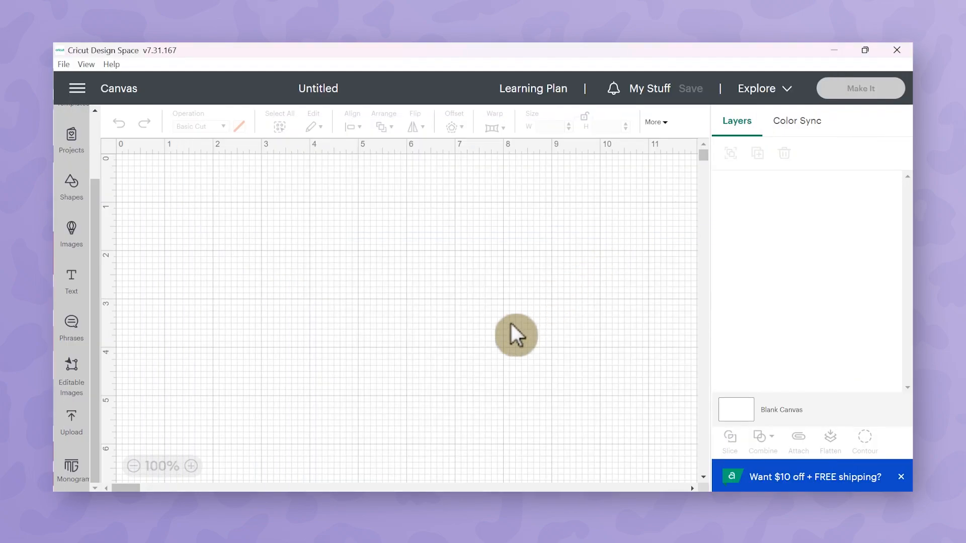
pyautogui.moveTo(337, 377)
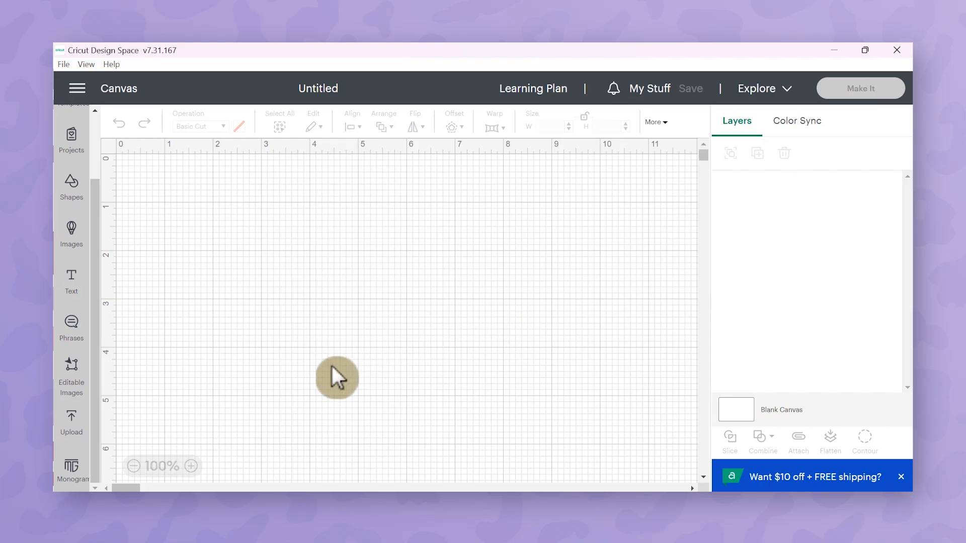
pyautogui.click(71, 421)
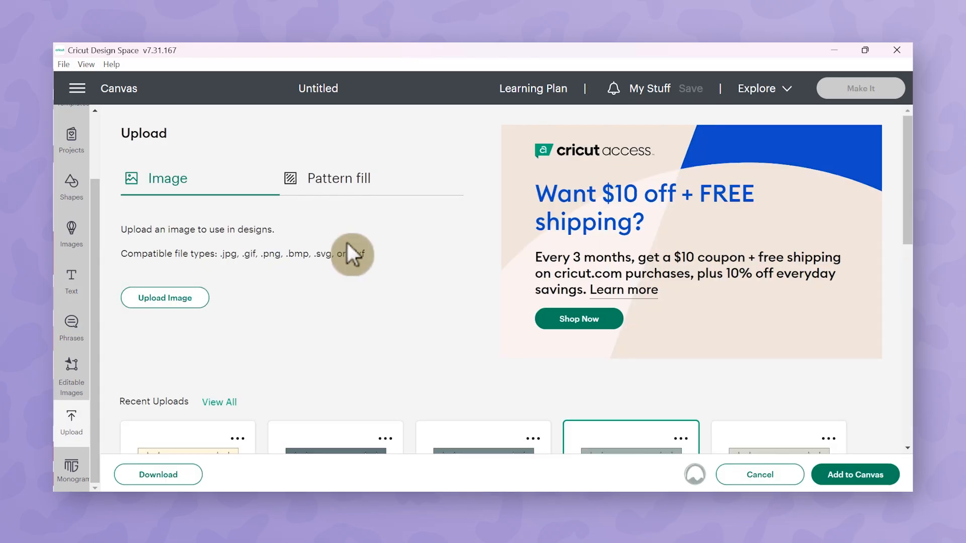
pyautogui.scroll(-3)
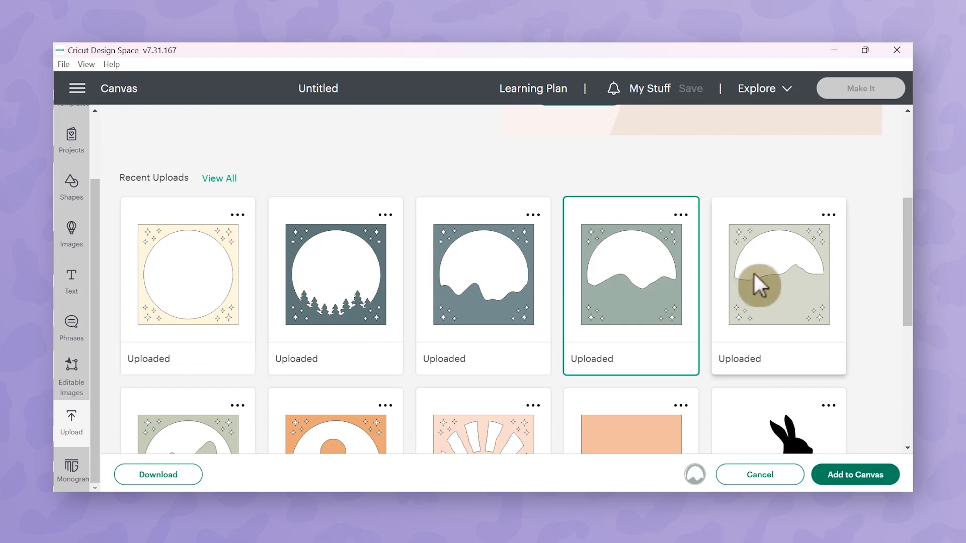
pyautogui.scroll(-3)
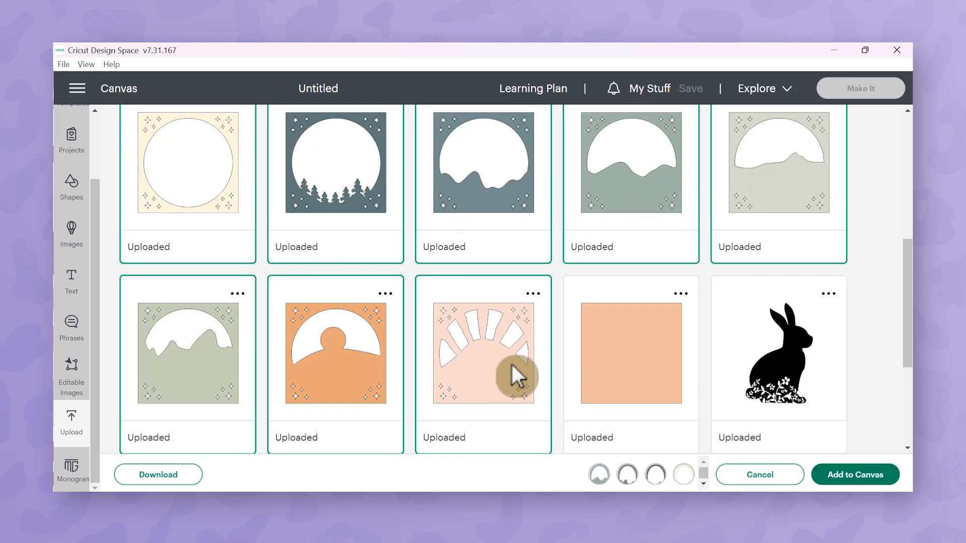
pyautogui.click(854, 473)
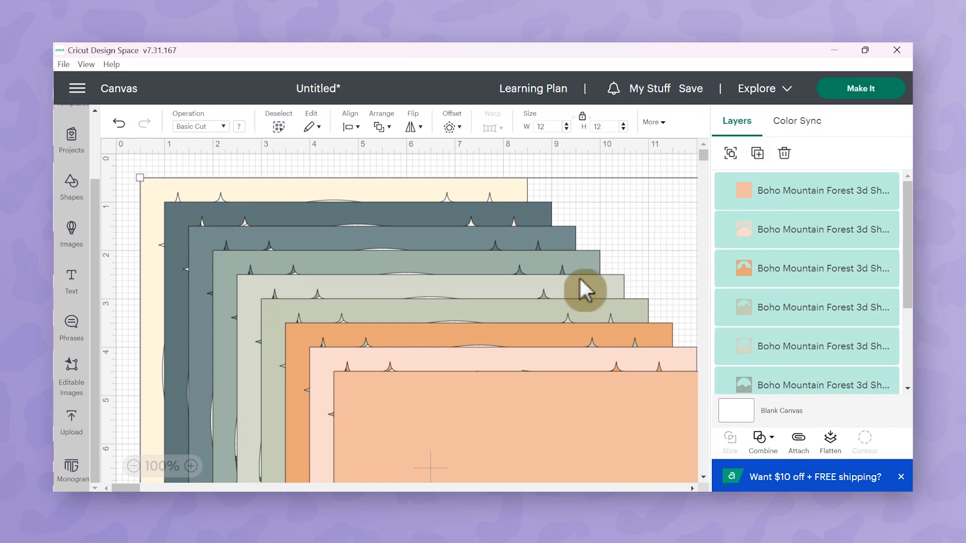
pyautogui.moveTo(579, 297)
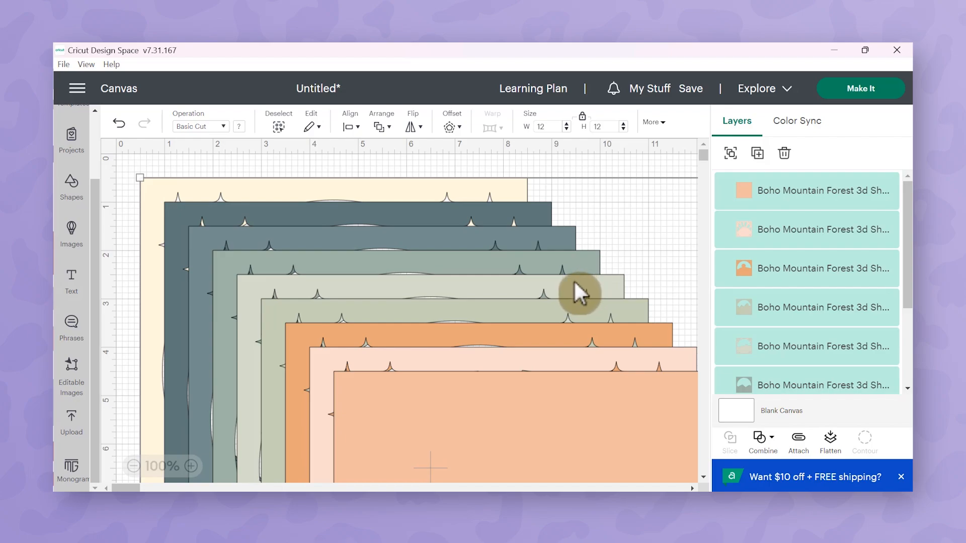
pyautogui.moveTo(579, 291)
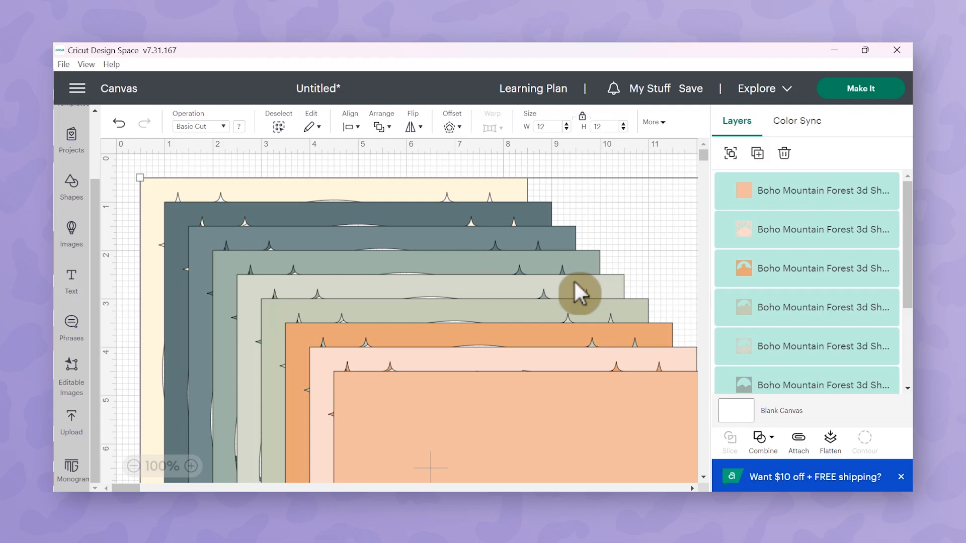
pyautogui.moveTo(463, 428)
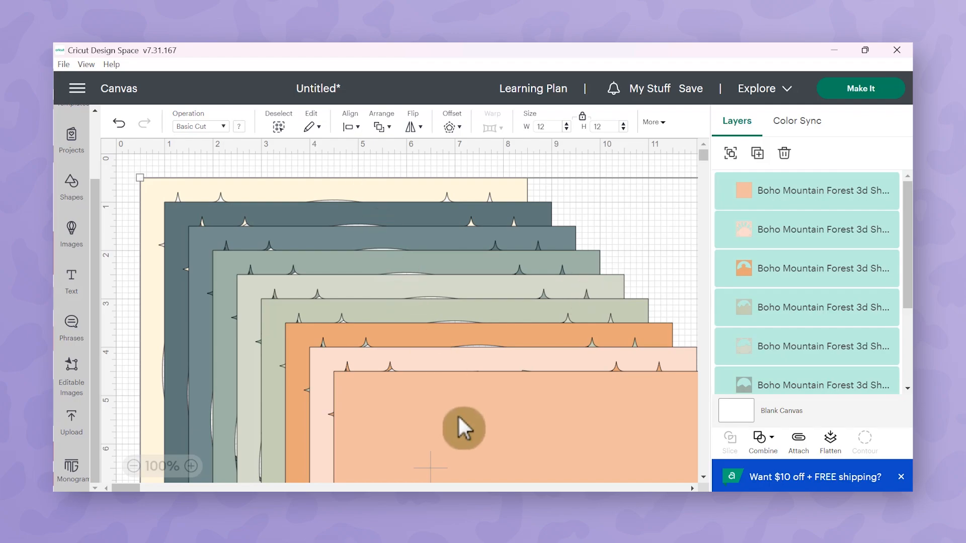
pyautogui.moveTo(353, 133)
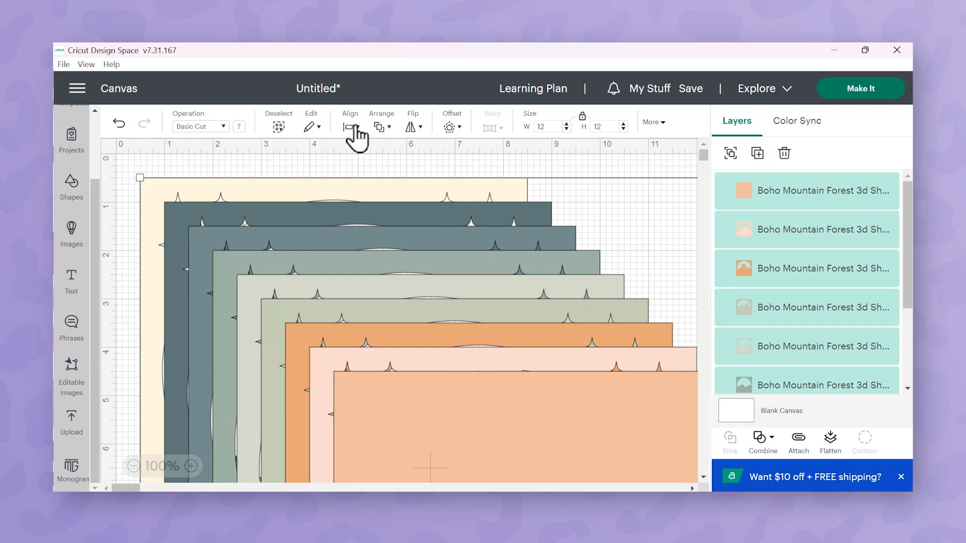
# - Centre all nine selected layers on one another with Align > Center
pyautogui.click(349, 127)
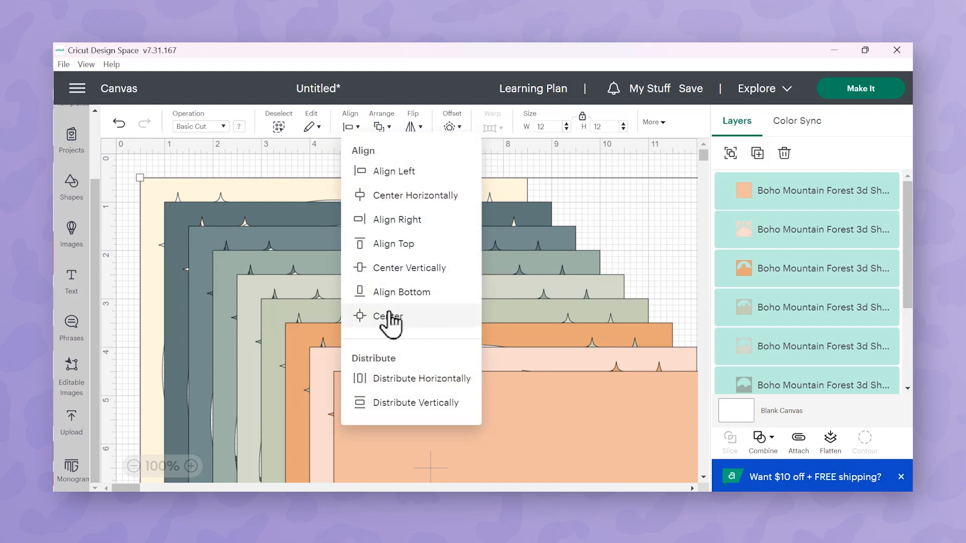
pyautogui.click(387, 316)
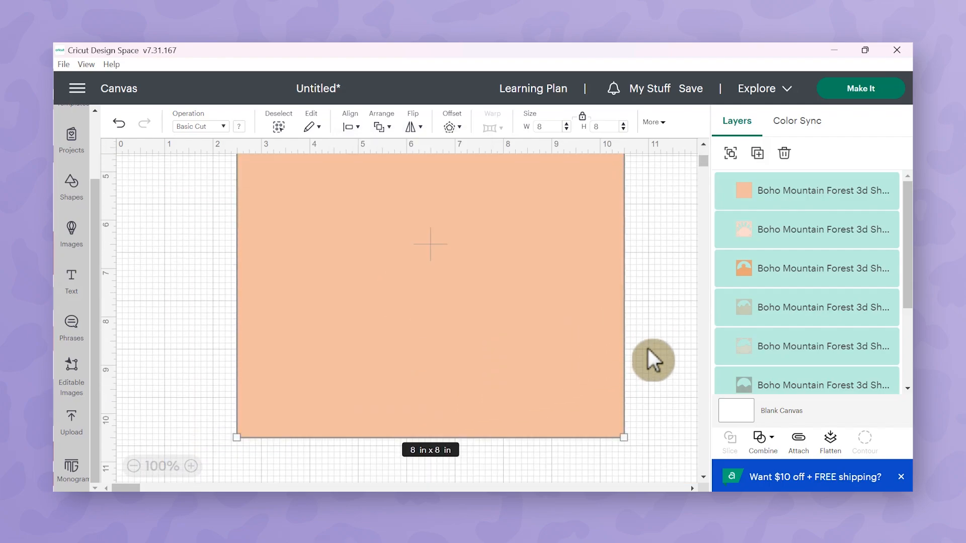
pyautogui.moveTo(440, 287)
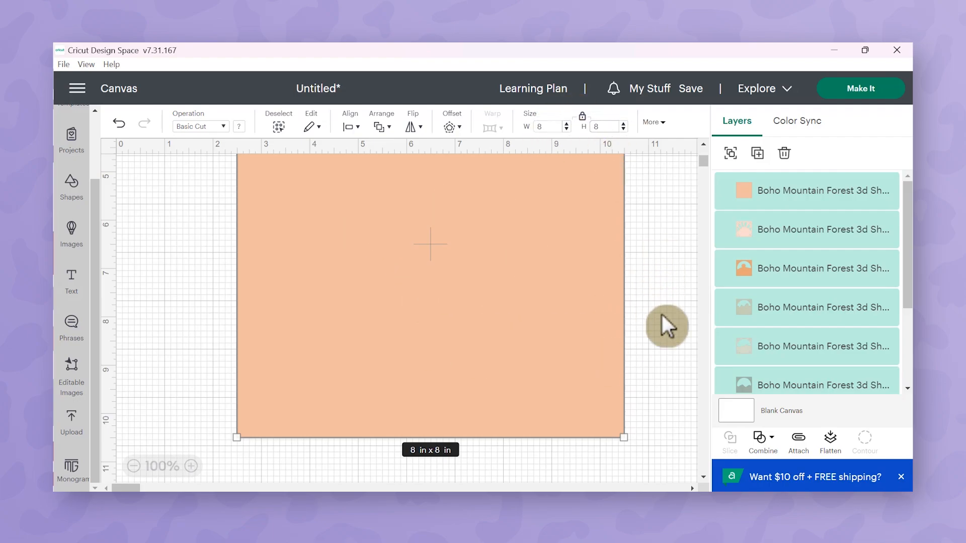
pyautogui.moveTo(677, 348)
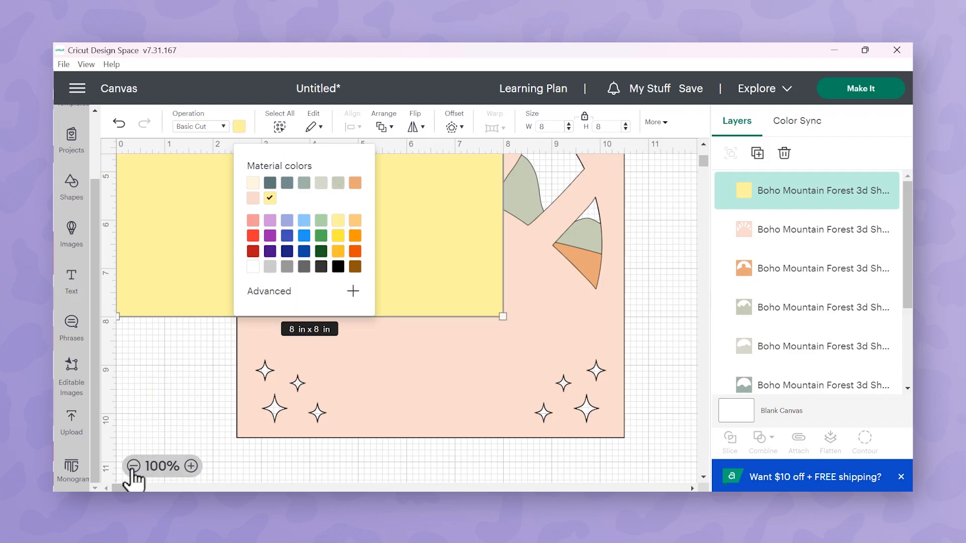
# - Zoom out to 25% and place the orange layer in a row beside the yellow and pink sun layers
pyautogui.click(130, 466)
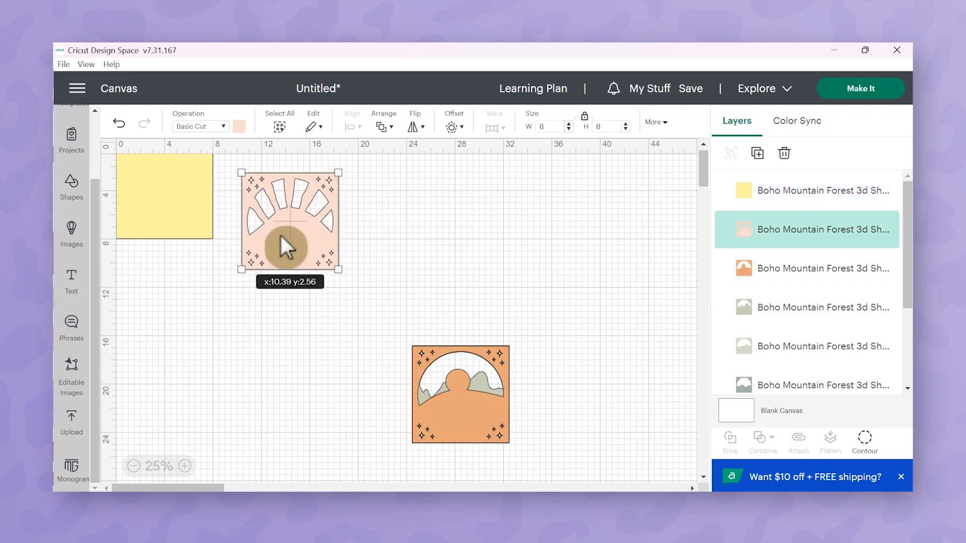
pyautogui.click(239, 127)
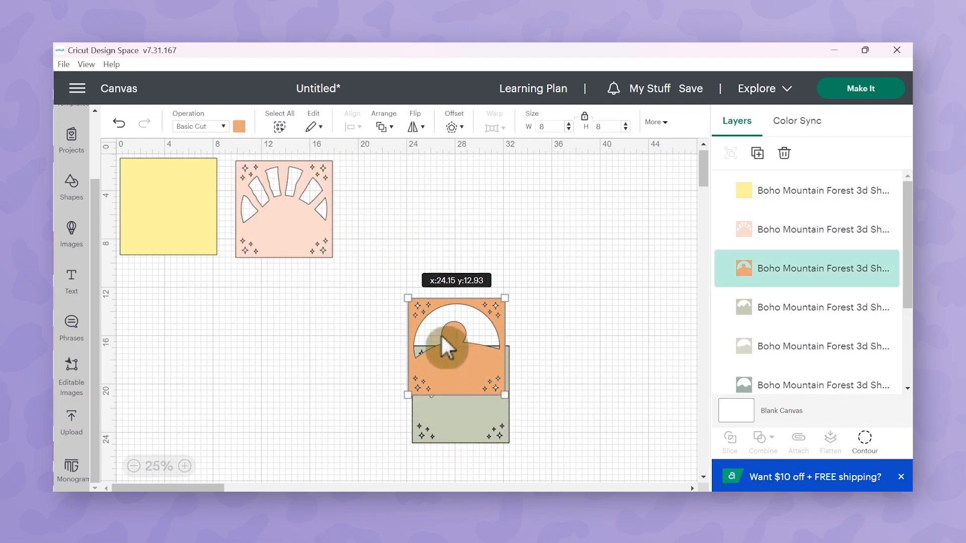
pyautogui.moveTo(456, 345); pyautogui.dragTo(388, 209)
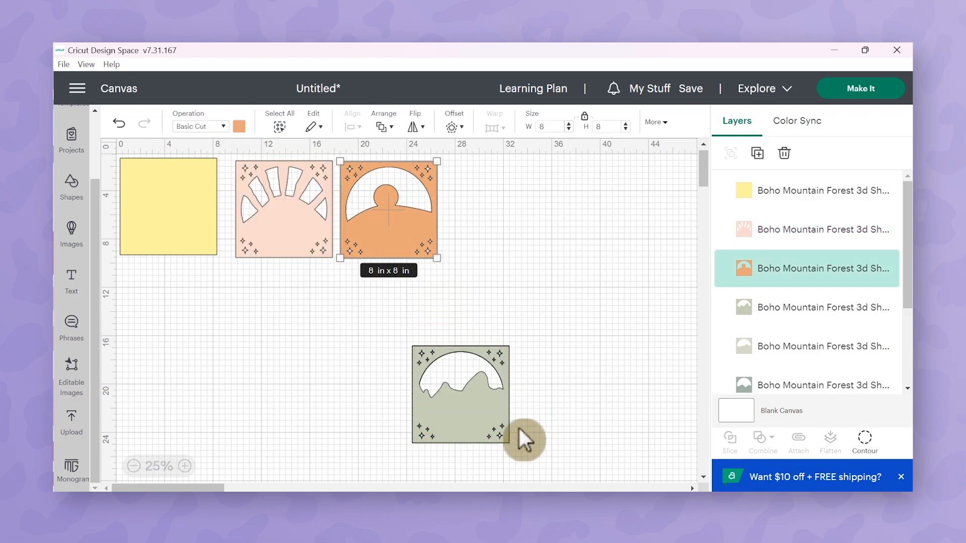
pyautogui.click(239, 127)
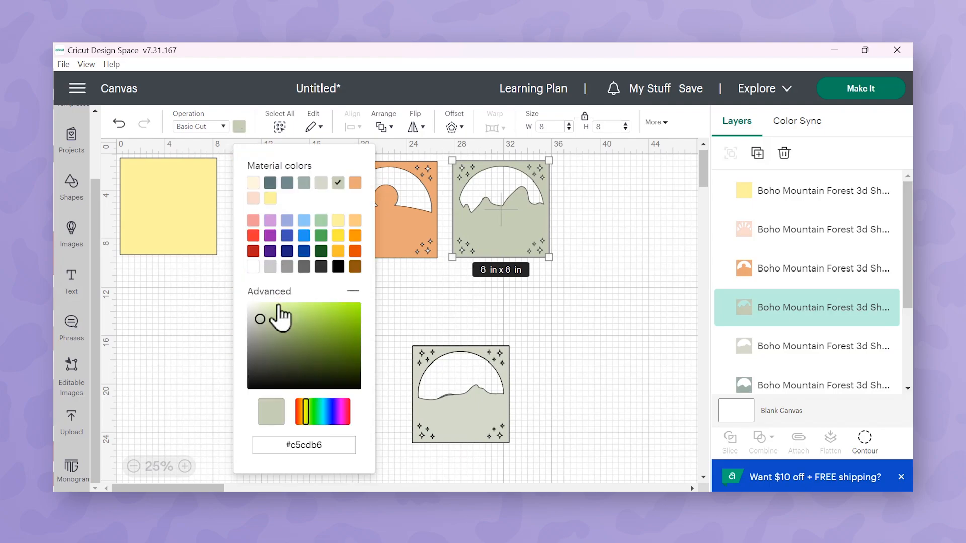
# - Recolour the next two layers a bright teal and a darker teal
pyautogui.click(314, 411)
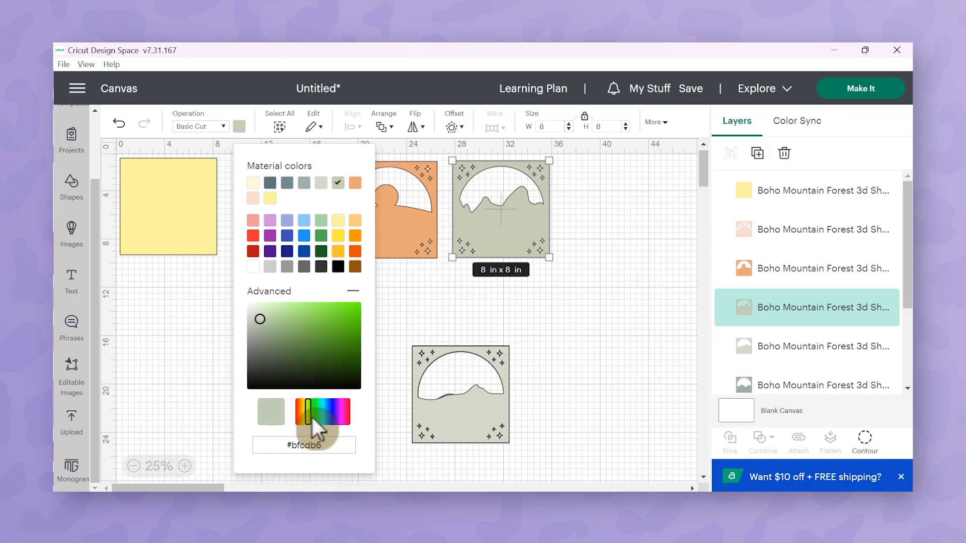
pyautogui.click(322, 410)
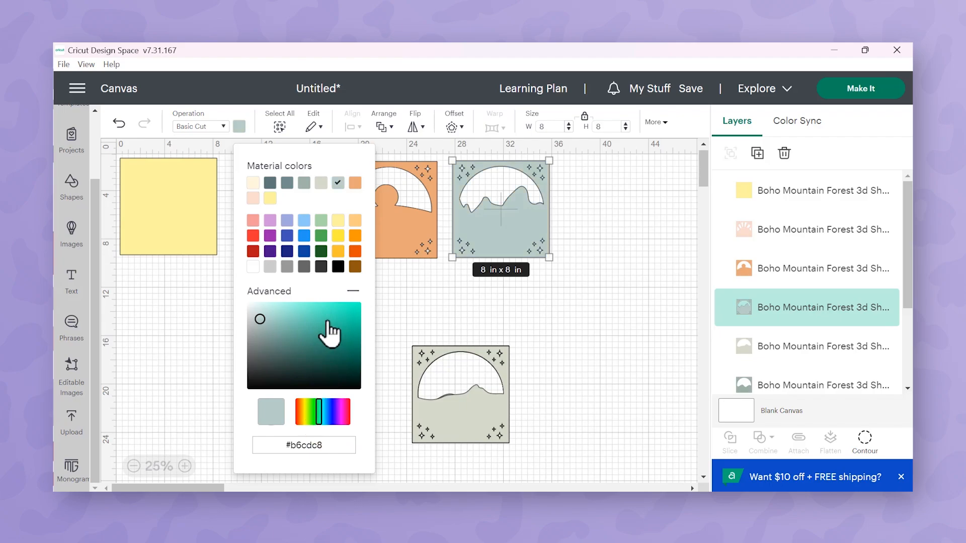
pyautogui.click(338, 325)
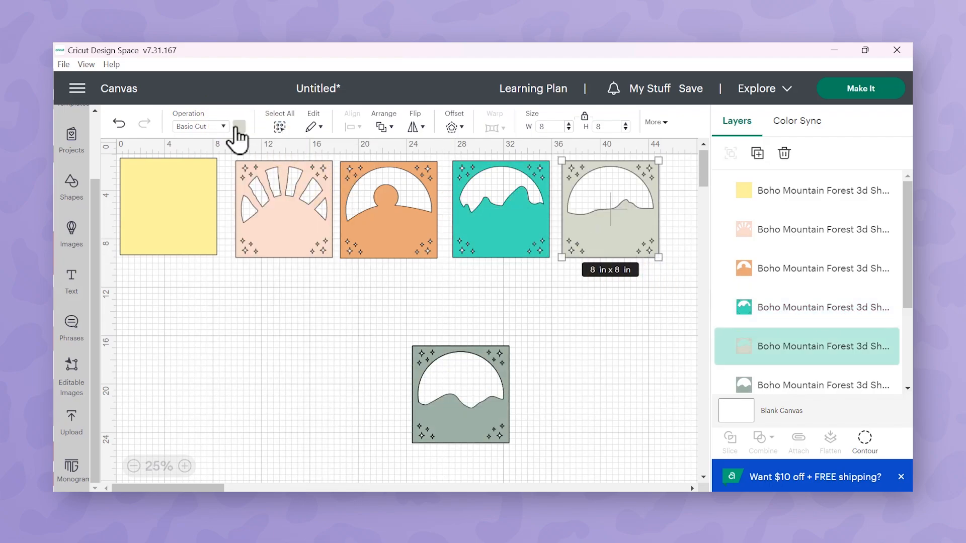
pyautogui.click(239, 126)
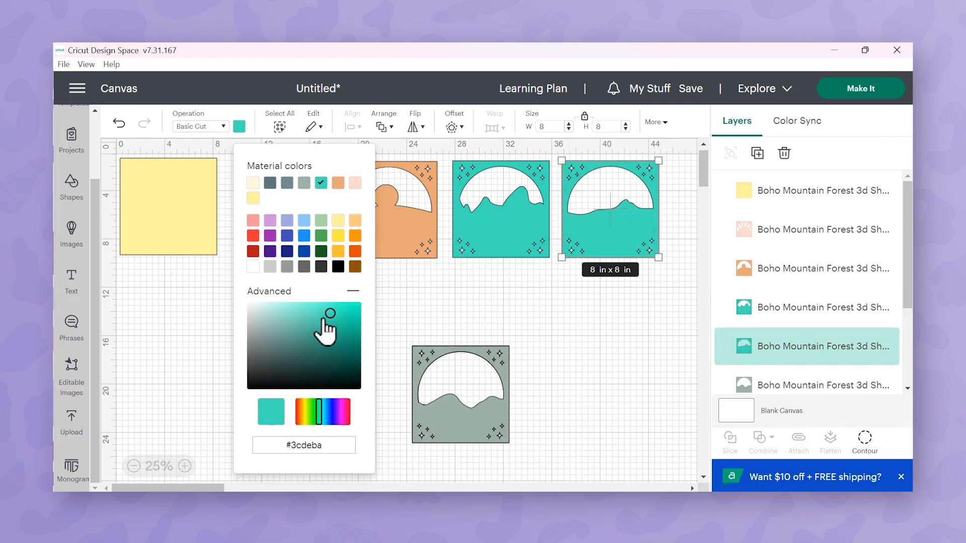
pyautogui.click(333, 336)
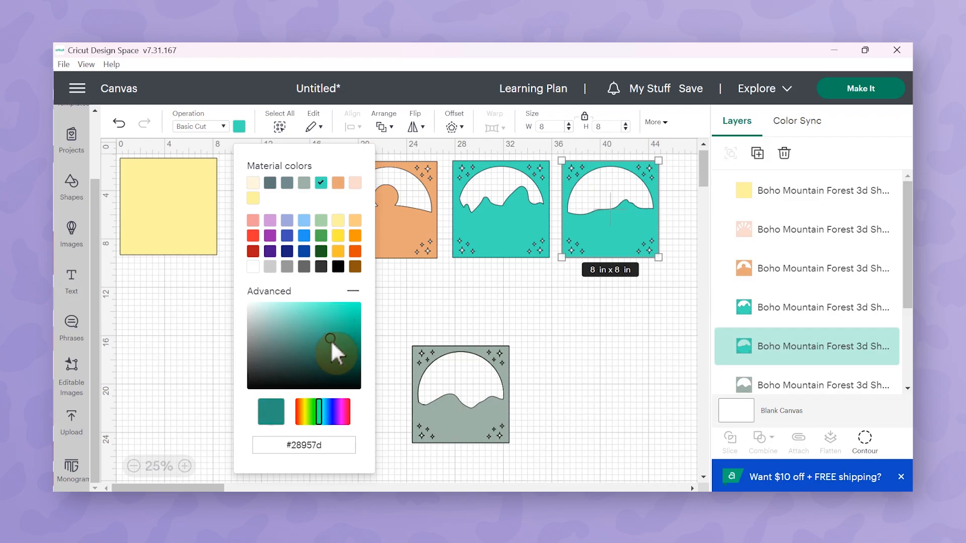
pyautogui.click(329, 340)
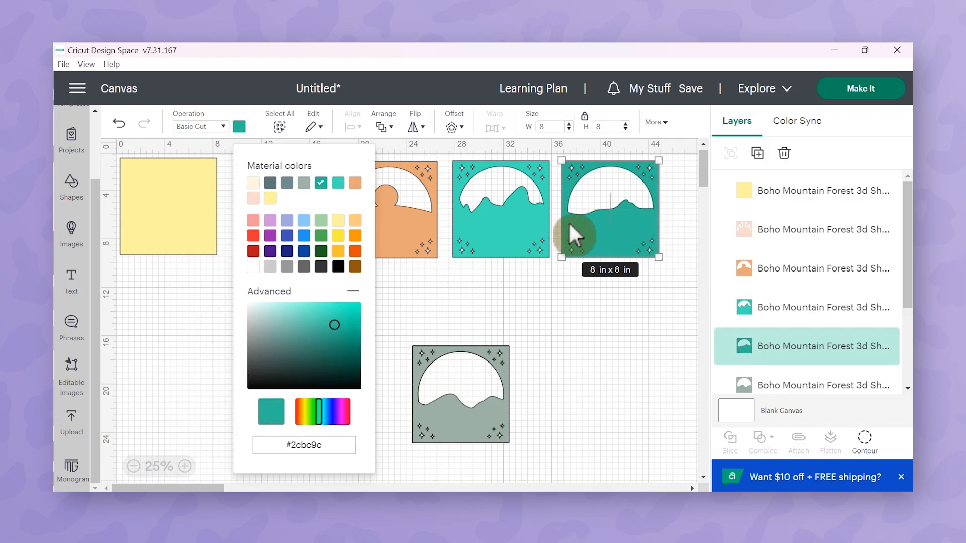
pyautogui.click(583, 369)
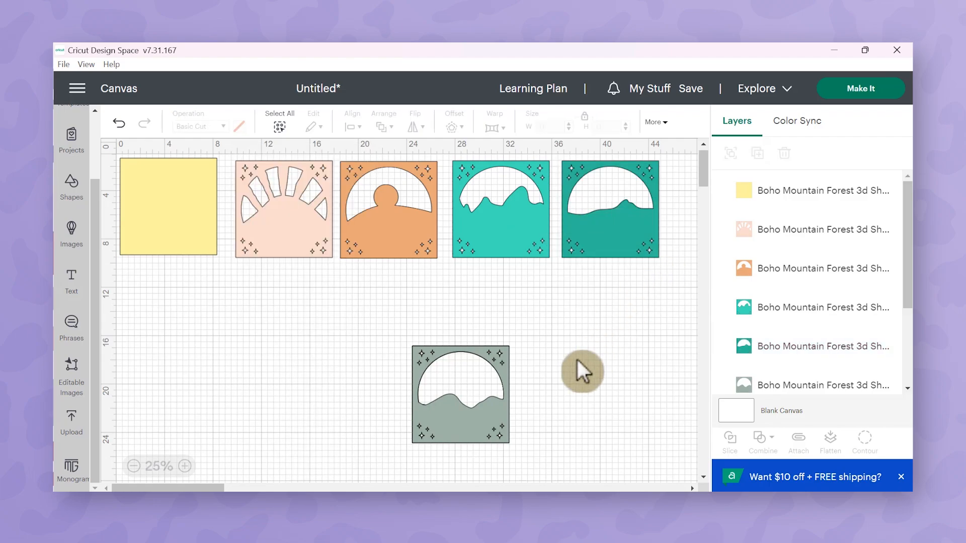
# - Move the mountain layer to the second row and darken the pine tree layer's green
pyautogui.click(460, 394)
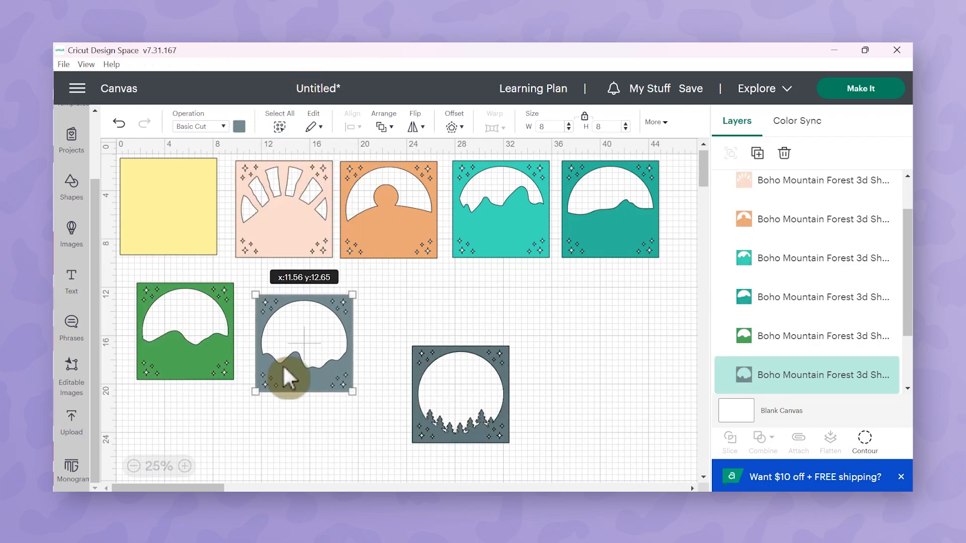
pyautogui.click(239, 126)
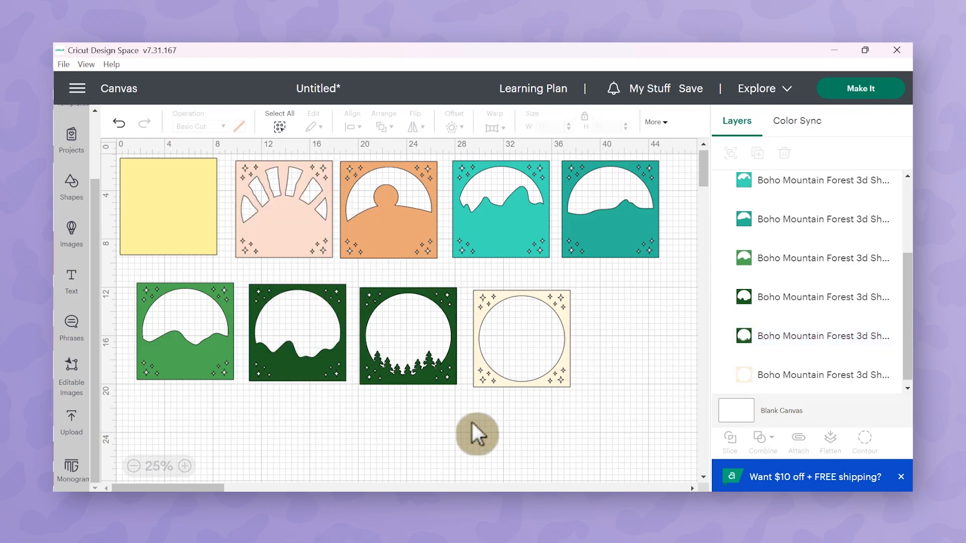
pyautogui.click(408, 334)
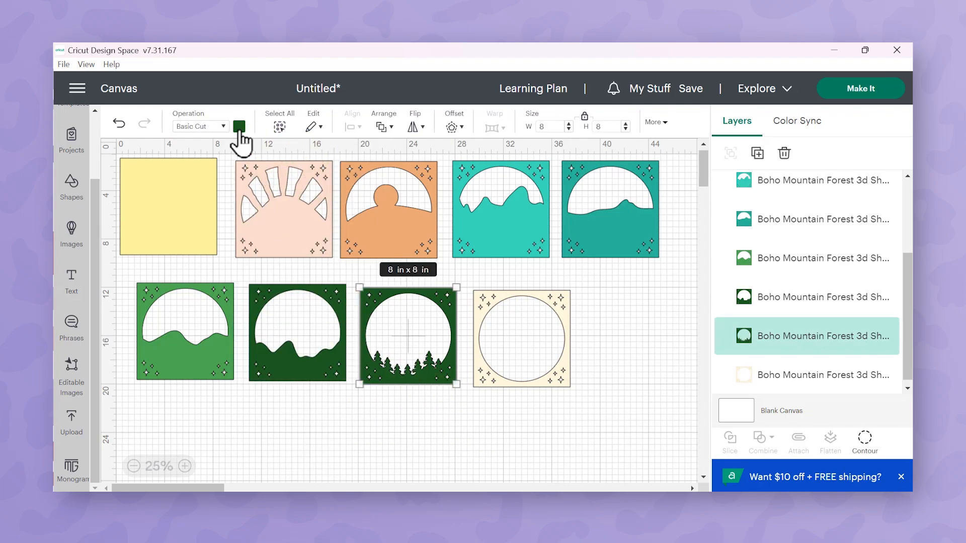
pyautogui.click(240, 127)
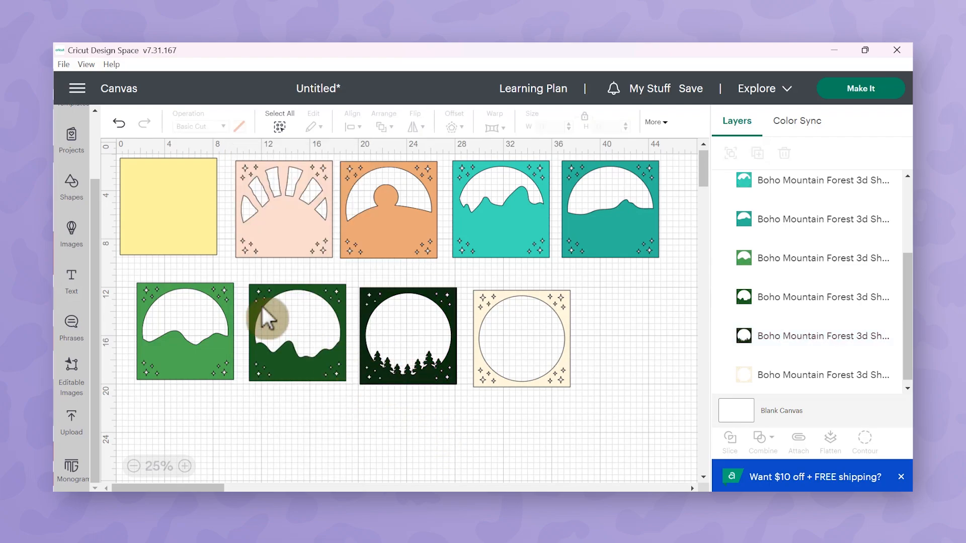
pyautogui.click(521, 338)
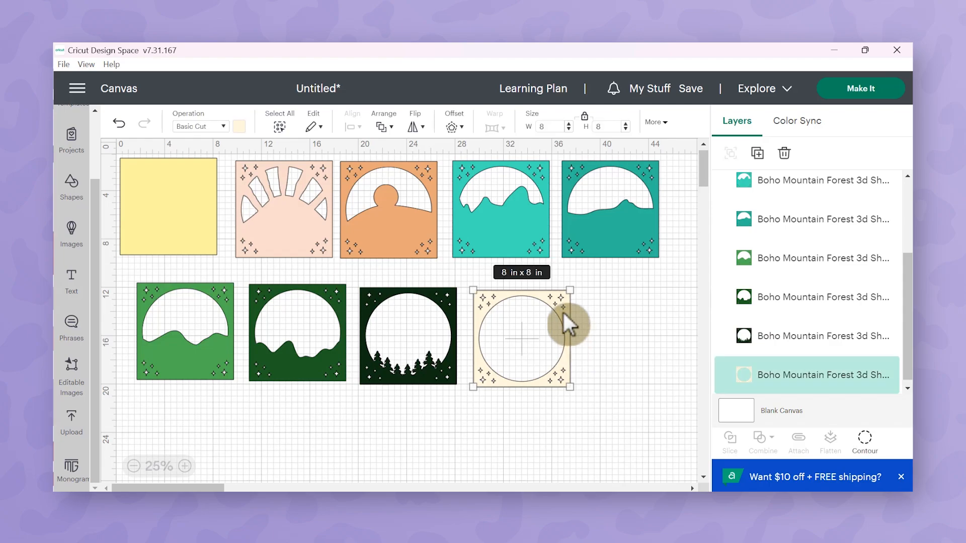
pyautogui.click(240, 127)
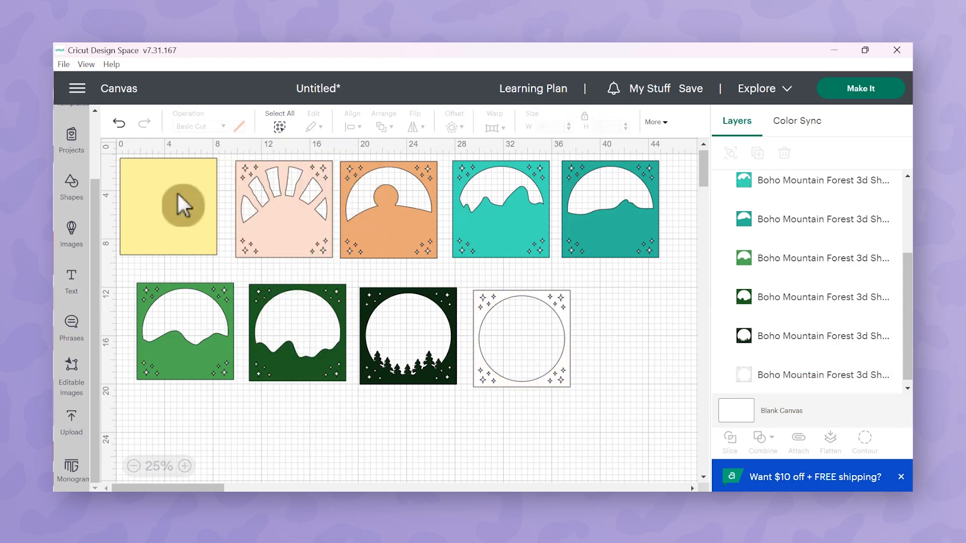
pyautogui.moveTo(632, 344)
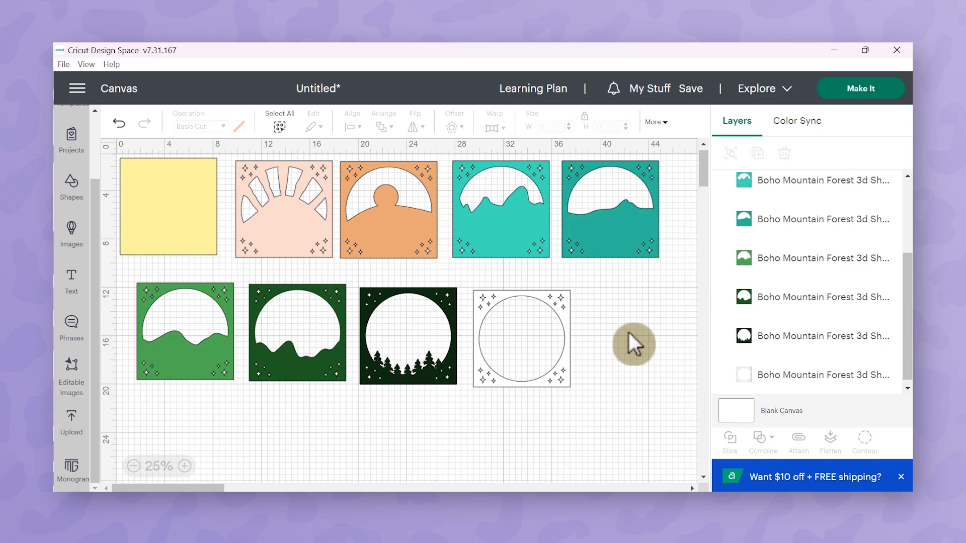
pyautogui.moveTo(639, 252)
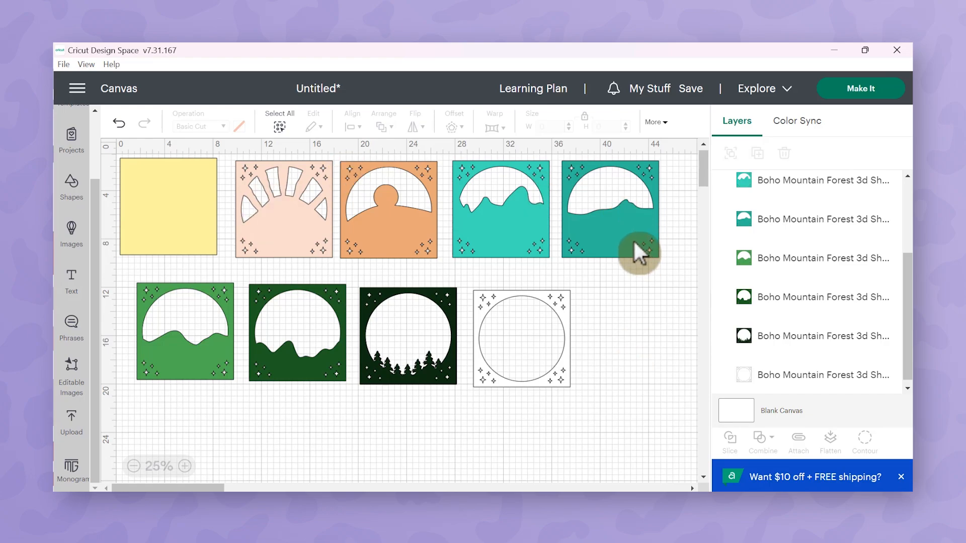
pyautogui.moveTo(670, 99)
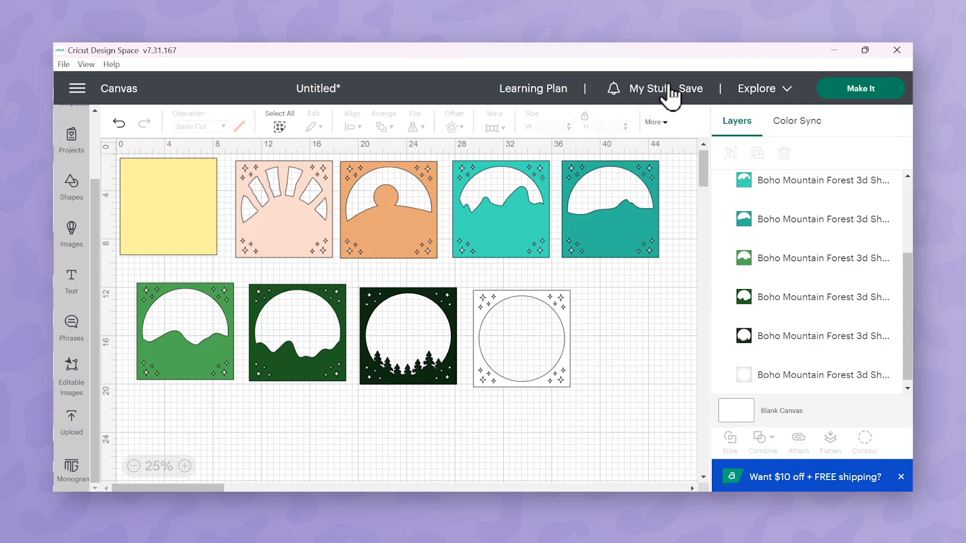
# - Save the project under the title 'Mountain 3D Shadow Box'
pyautogui.click(691, 89)
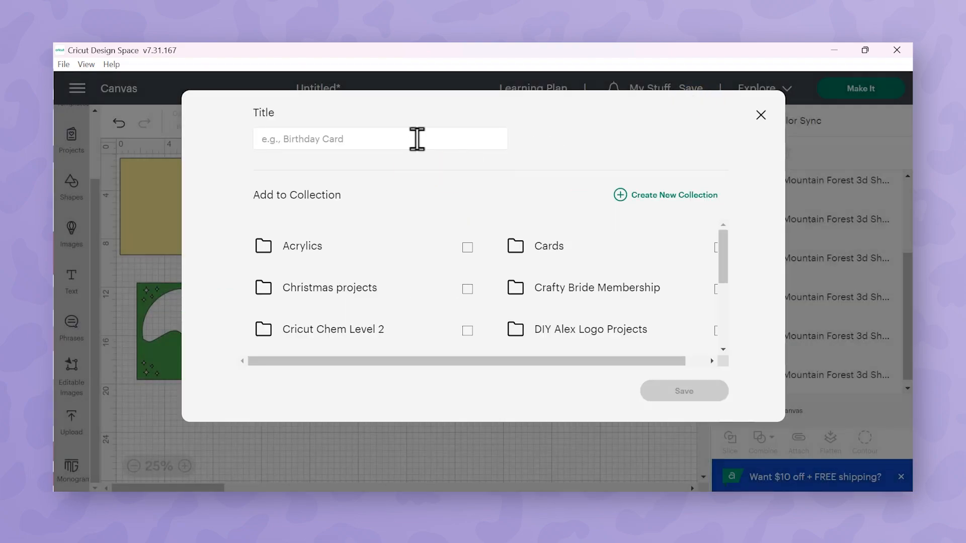
pyautogui.write('Mountain 3D Shadow Box')
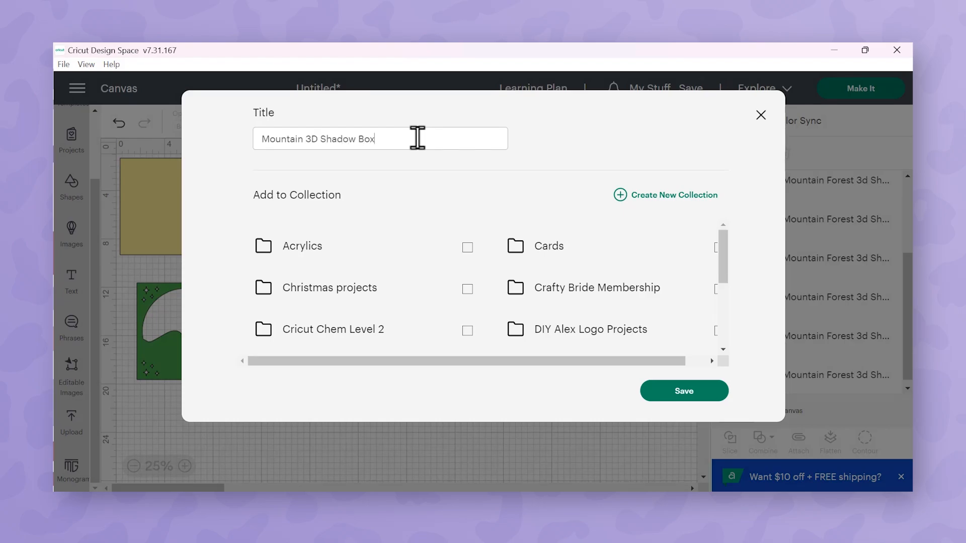
pyautogui.click(682, 390)
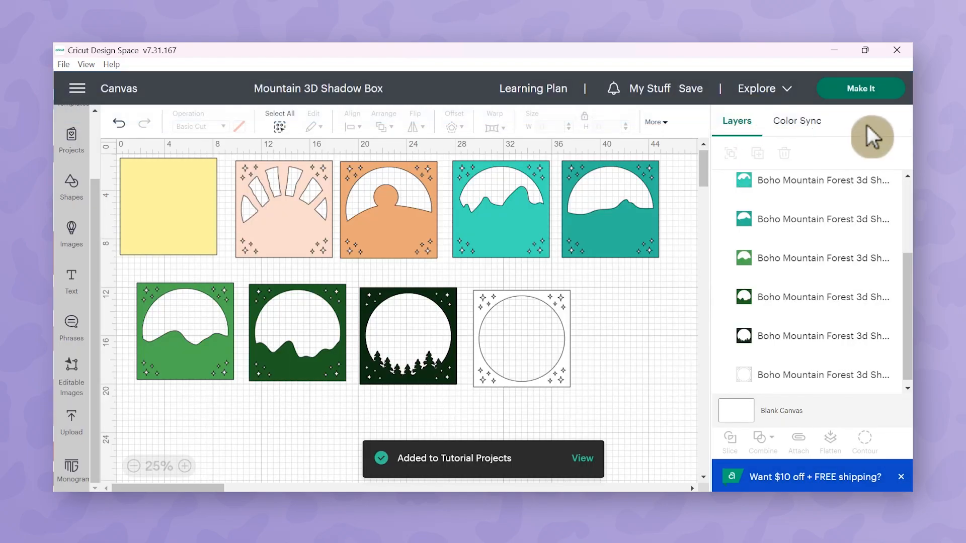
pyautogui.moveTo(894, 98)
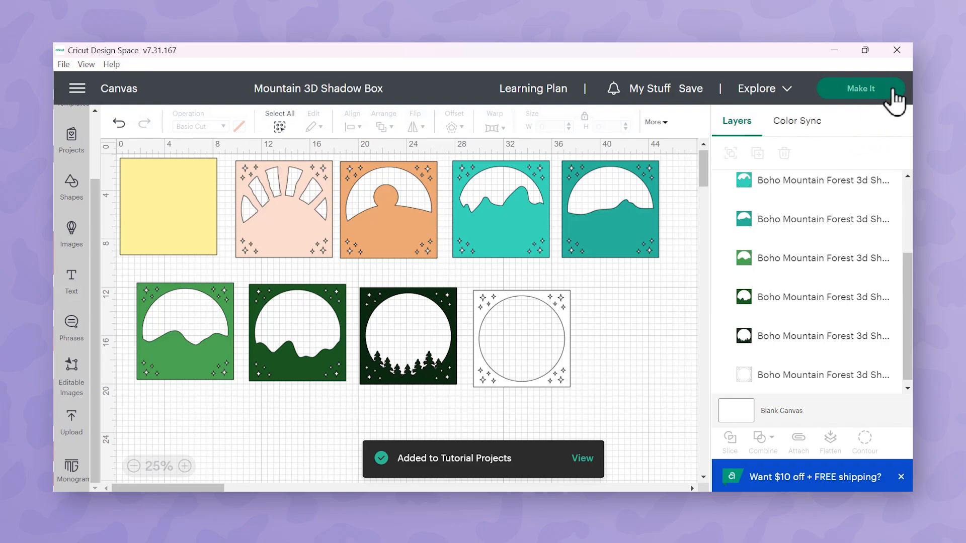
# - Go to Make It and set the yellow mat 4 material size to 8.5 x 11 in (Letter)
pyautogui.click(860, 88)
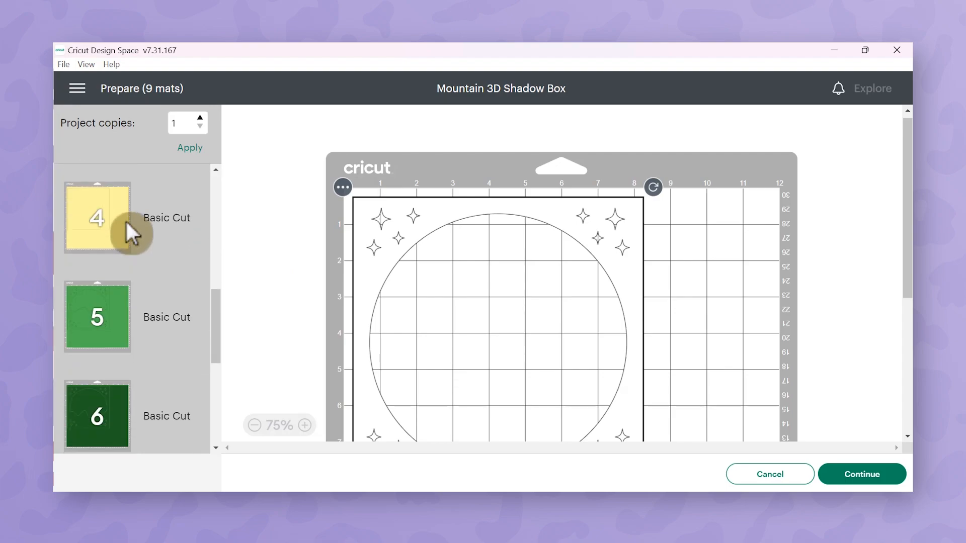
pyautogui.click(96, 218)
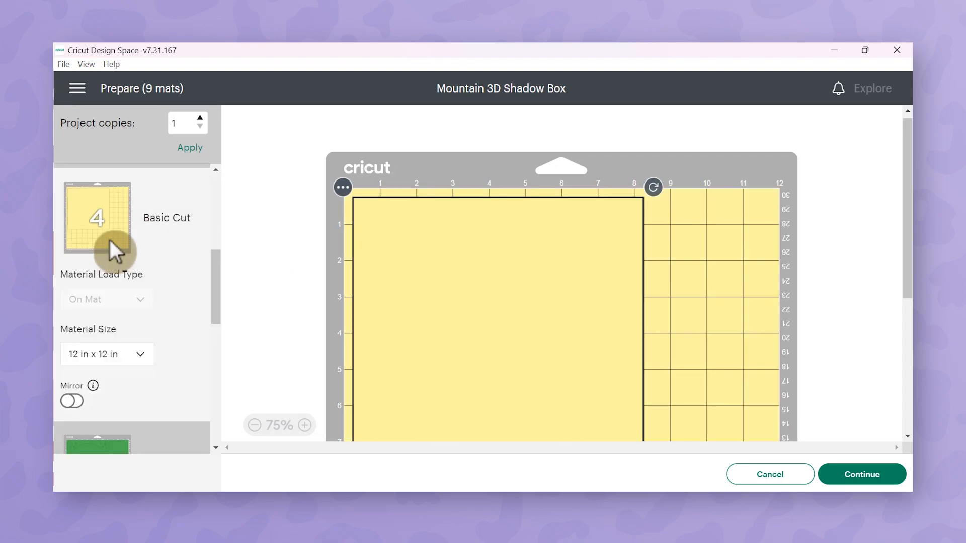
pyautogui.scroll(-3)
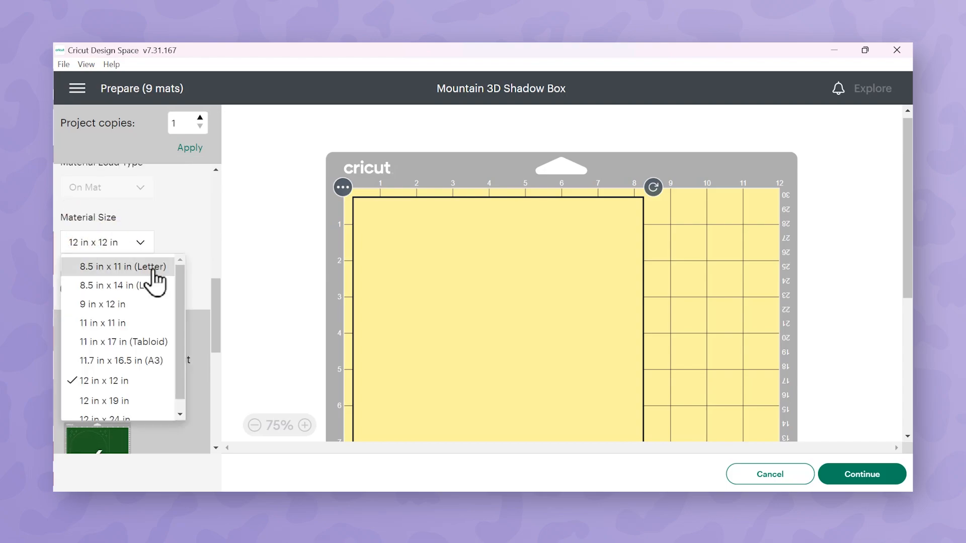
pyautogui.click(120, 267)
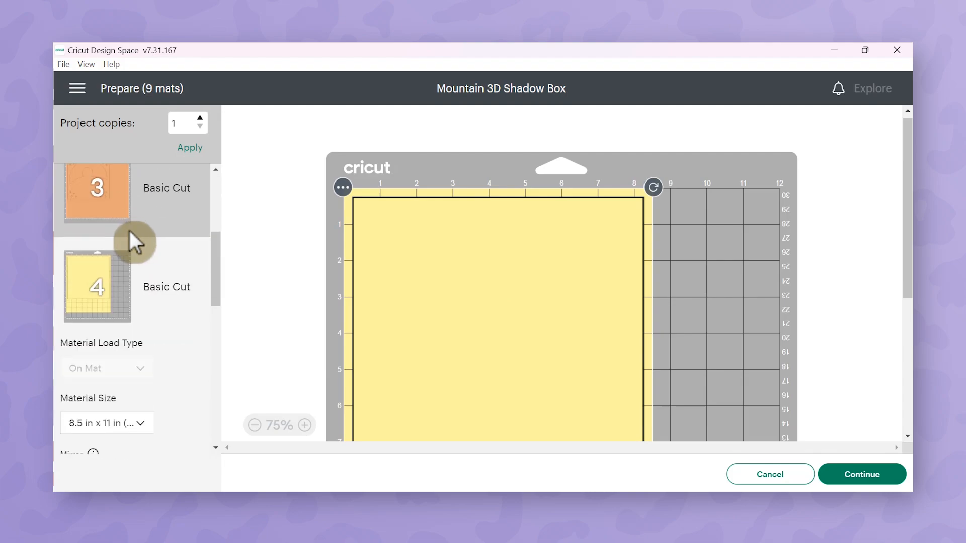
pyautogui.scroll(-3)
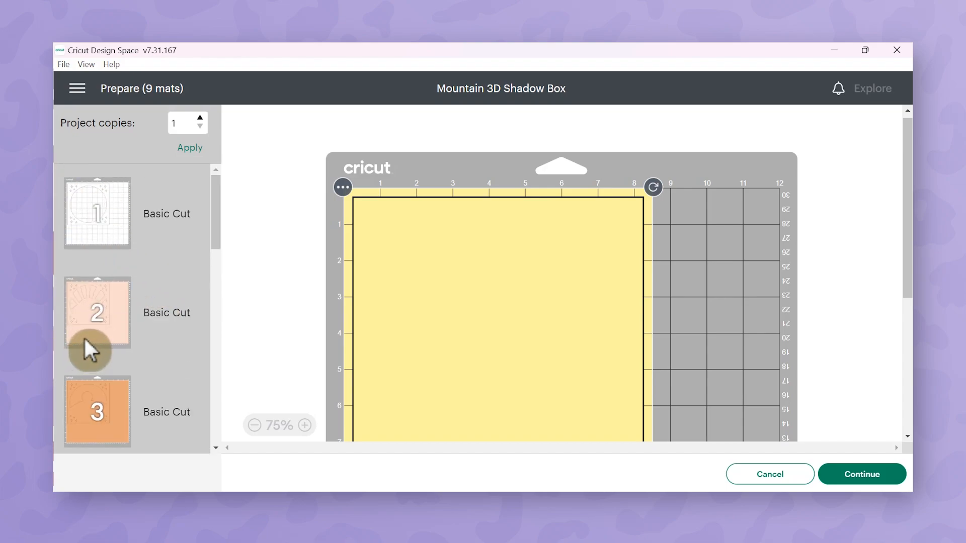
# - Continue to cut setup, set pressure to More and remember the material settings
pyautogui.click(861, 473)
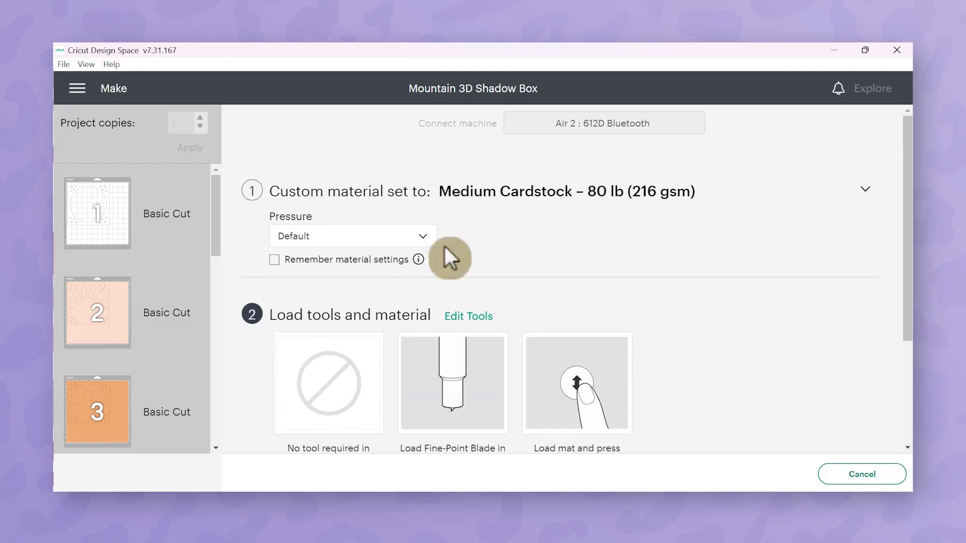
pyautogui.click(352, 235)
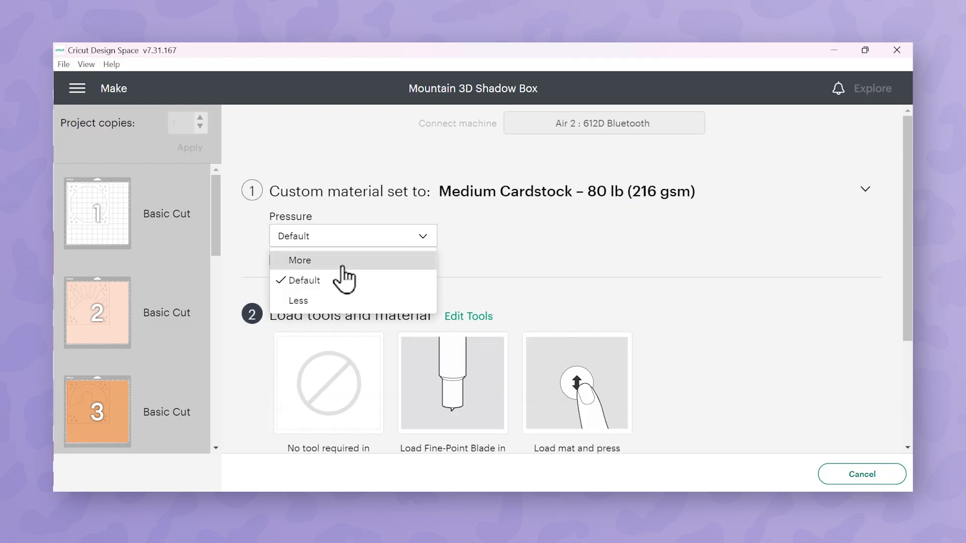
pyautogui.click(298, 259)
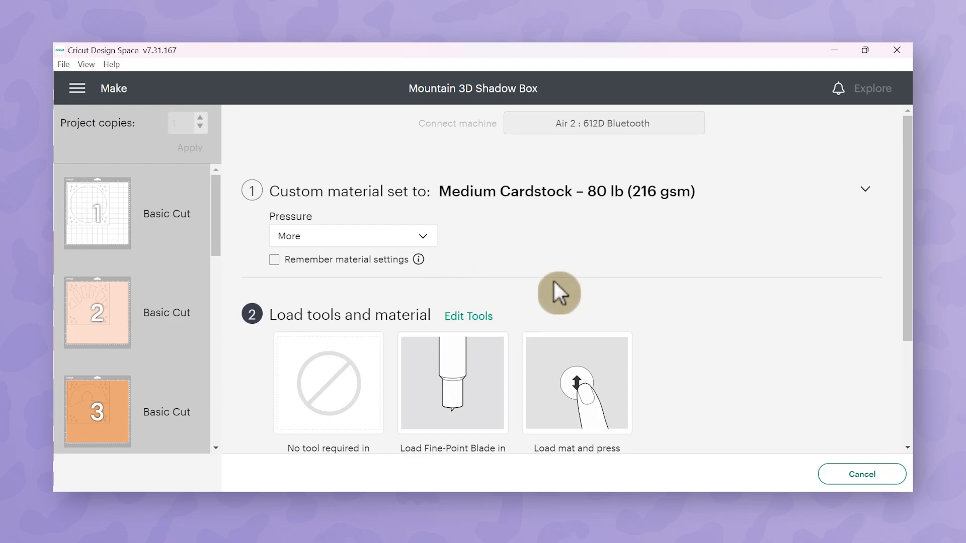
pyautogui.moveTo(117, 380)
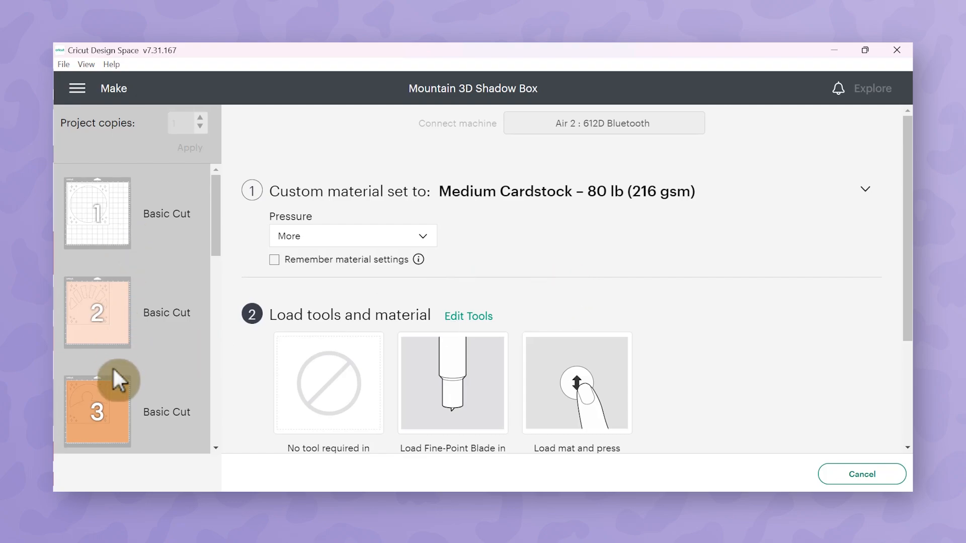
pyautogui.click(96, 311)
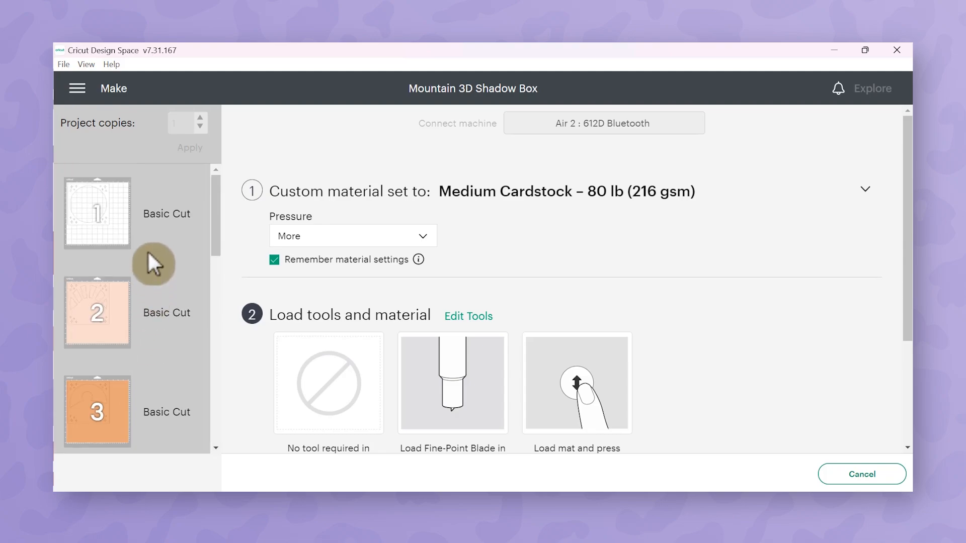
pyautogui.moveTo(723, 256)
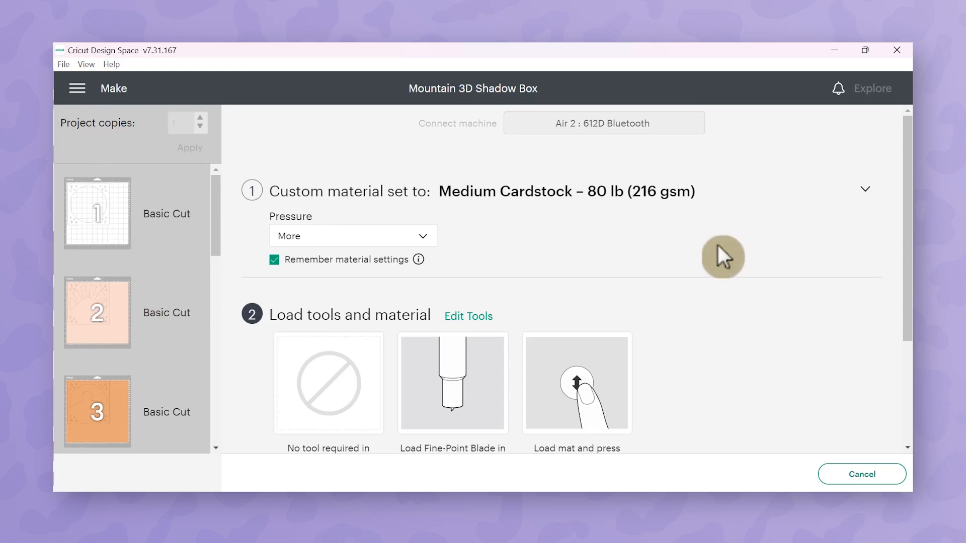